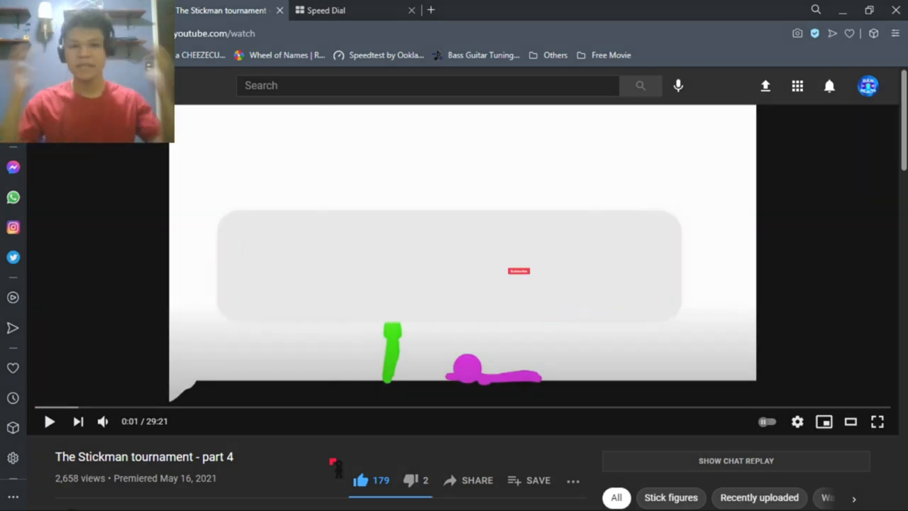
Switch 'The Stickman tournament - part 4' to fullscreen and let it play.
left_click(519, 270)
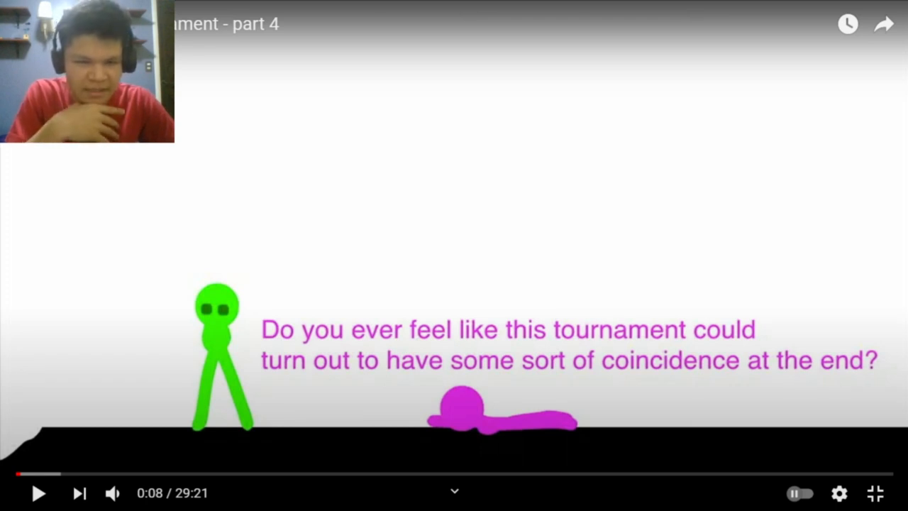
Resume the fullscreen video and watch through to the punching-bag training scene.
left_click(454, 255)
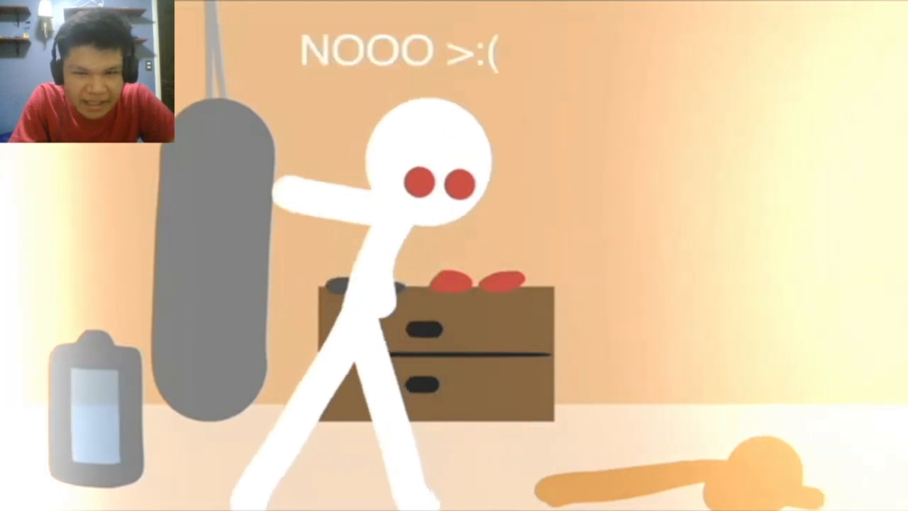
Play past the bed scene, pausing briefly to react, then resume playback.
left_click(454, 255)
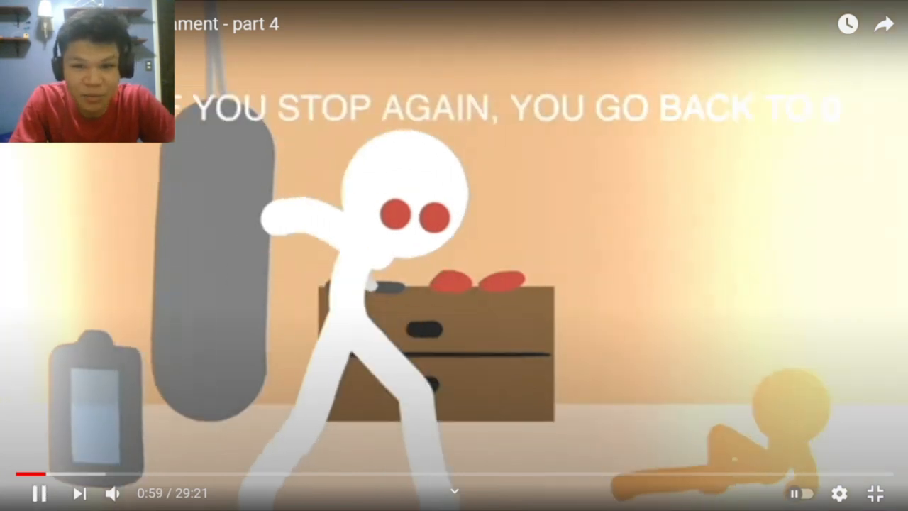
left_click(454, 255)
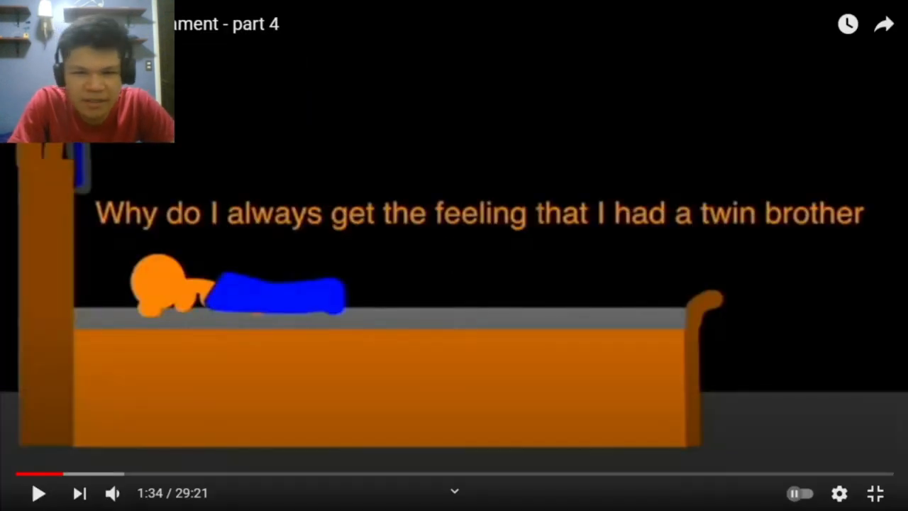
left_click(39, 492)
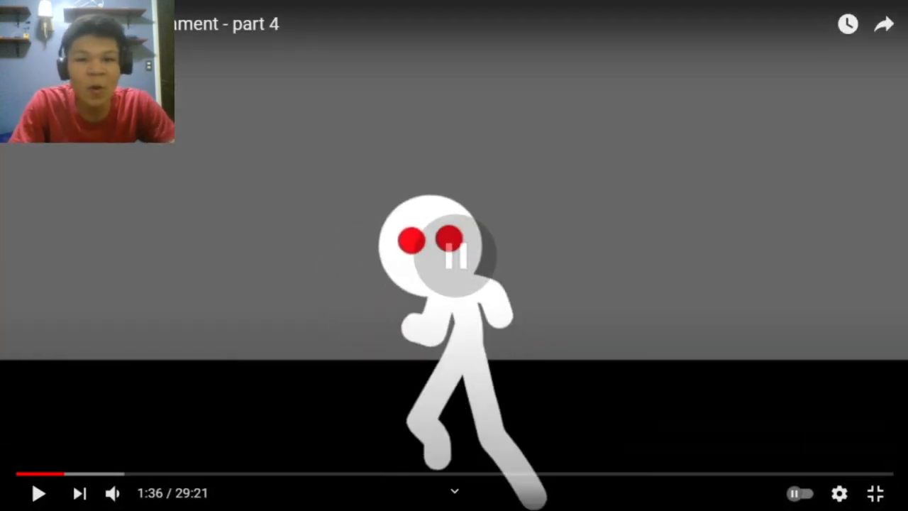
Play past the grey-room fight with a short pause, continuing into the recap.
left_click(41, 492)
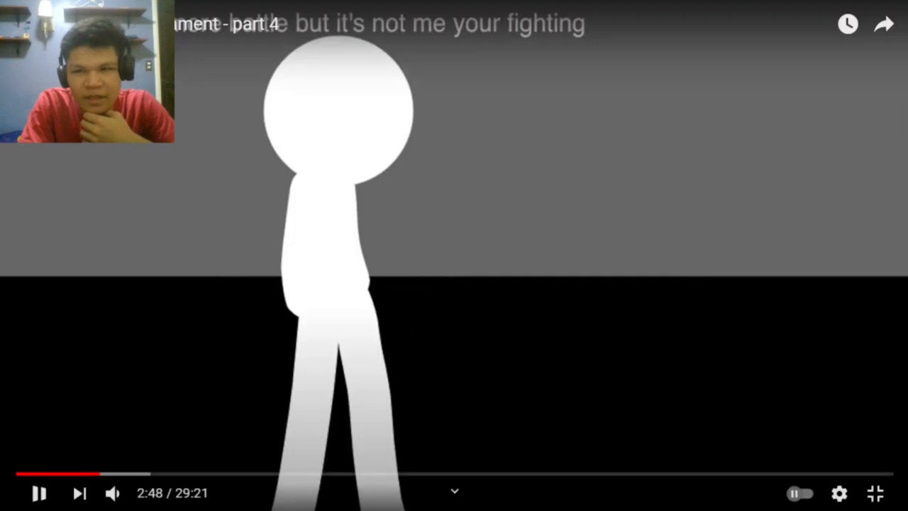
left_click(39, 491)
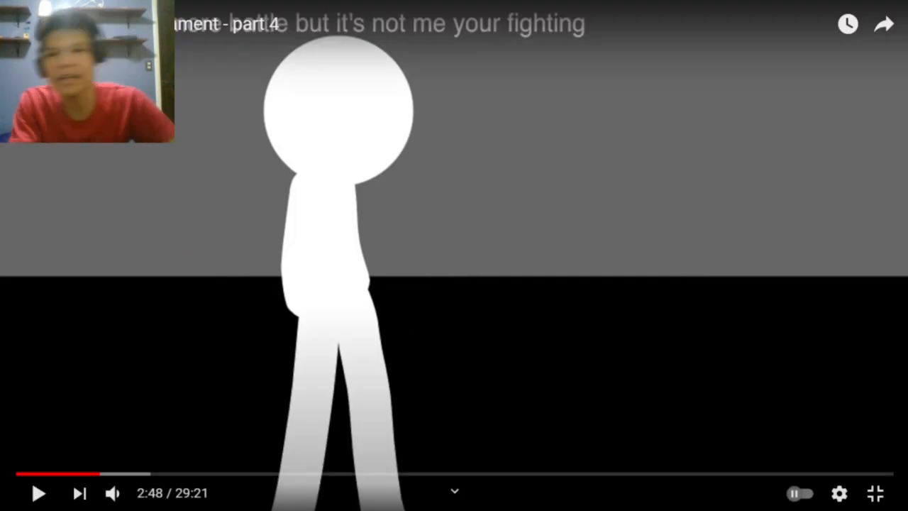
left_click(41, 493)
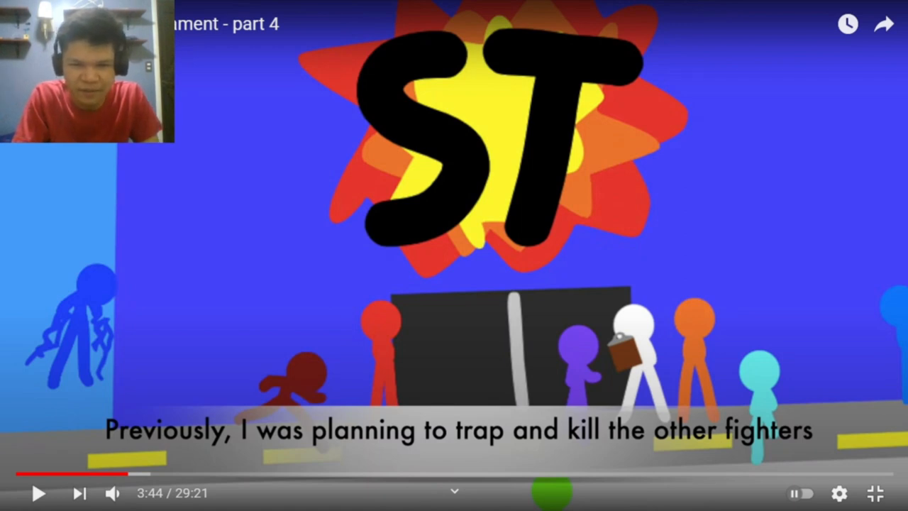
Resume after the 3:44 recap pause and again from 3:56 to the green-purple talk.
left_click(39, 490)
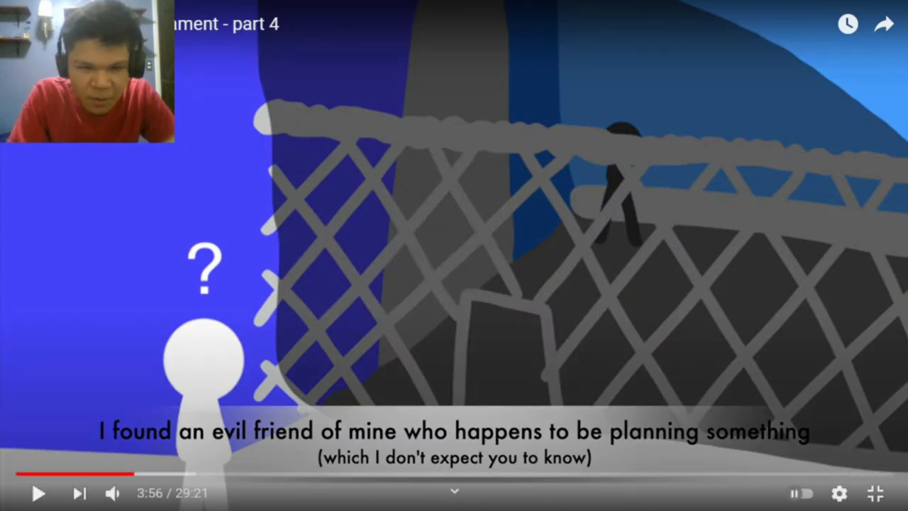
left_click(39, 492)
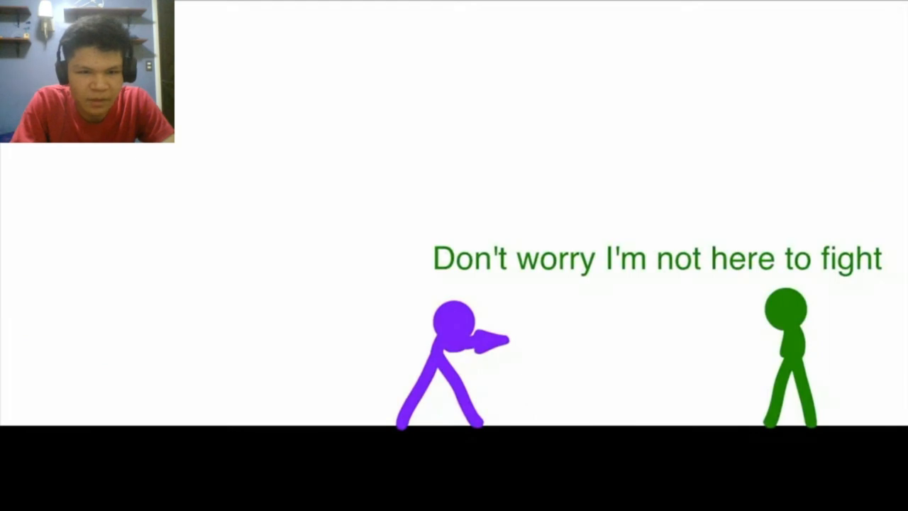
Pause at 4:37 to comment, then resume playback toward 5:11.
left_click(454, 255)
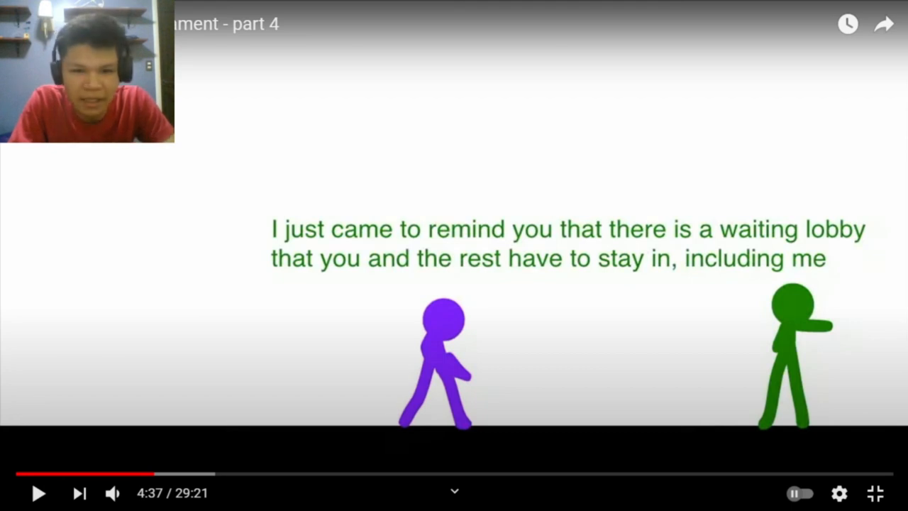
left_click(41, 491)
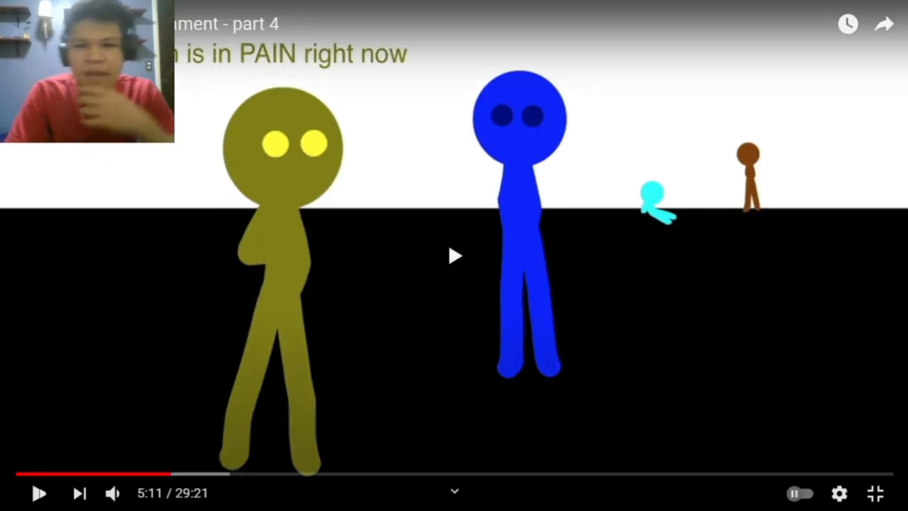
Resume from 5:11 and play on to green's apology at 5:48.
left_click(38, 491)
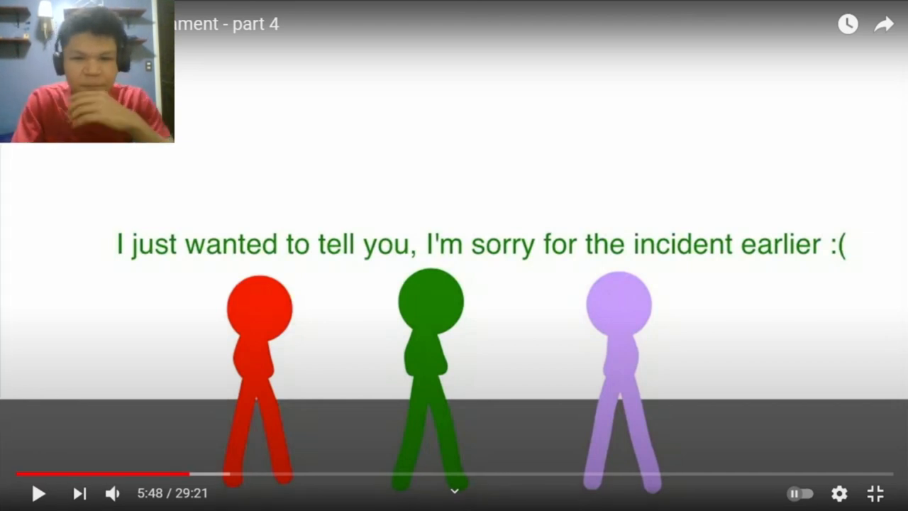
Resume from 5:48, 6:20, 6:28 and the bracket scene, reaching about 8:09.
left_click(40, 491)
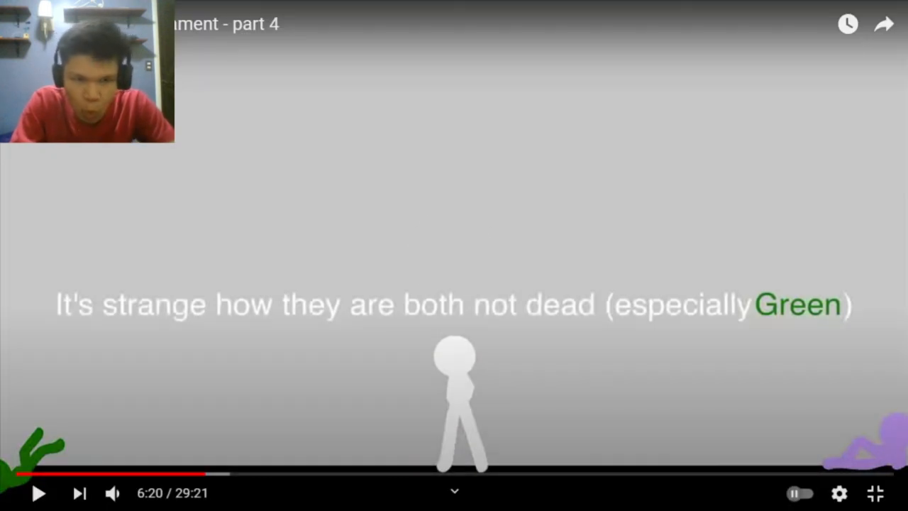
left_click(40, 494)
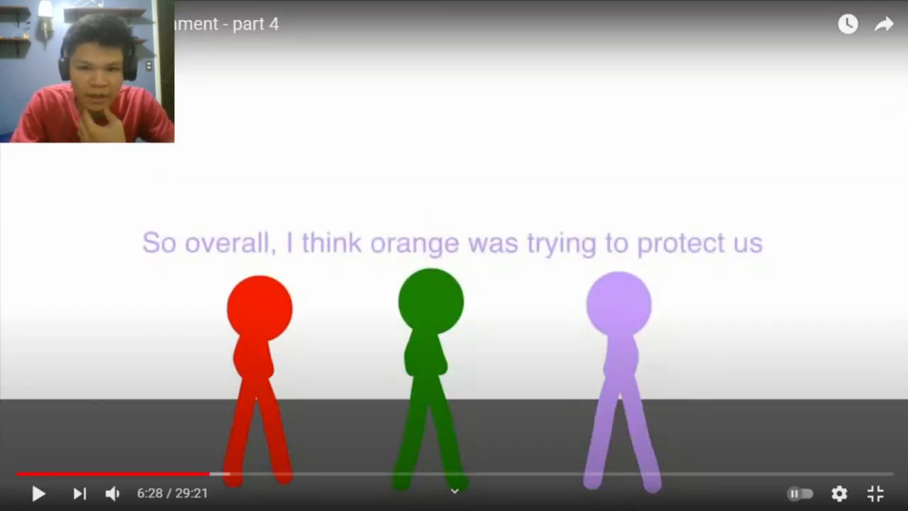
left_click(39, 493)
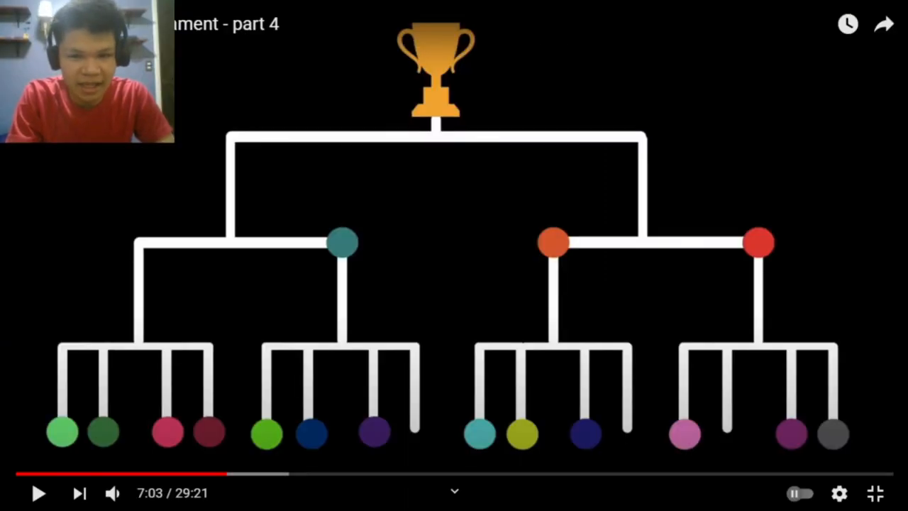
left_click(41, 491)
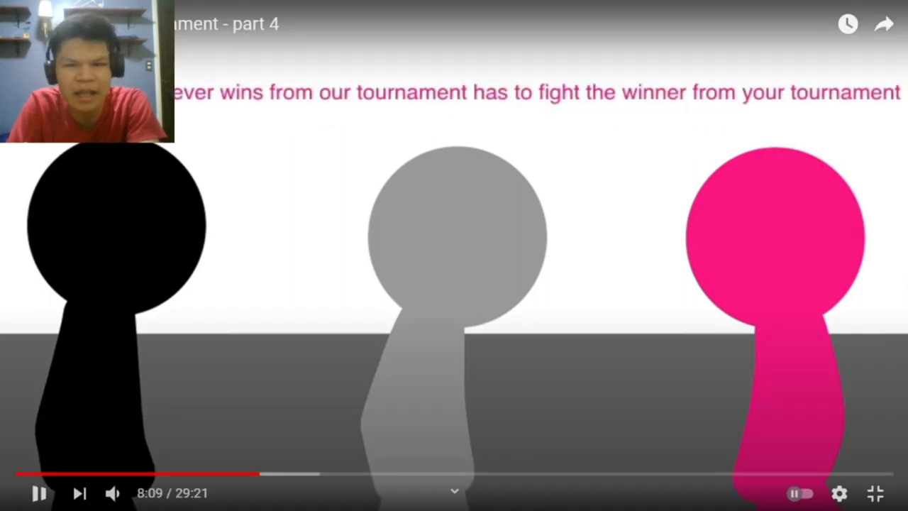
Pause at 9:00 on the black stickman standing over the fallen yellow one.
left_click(36, 492)
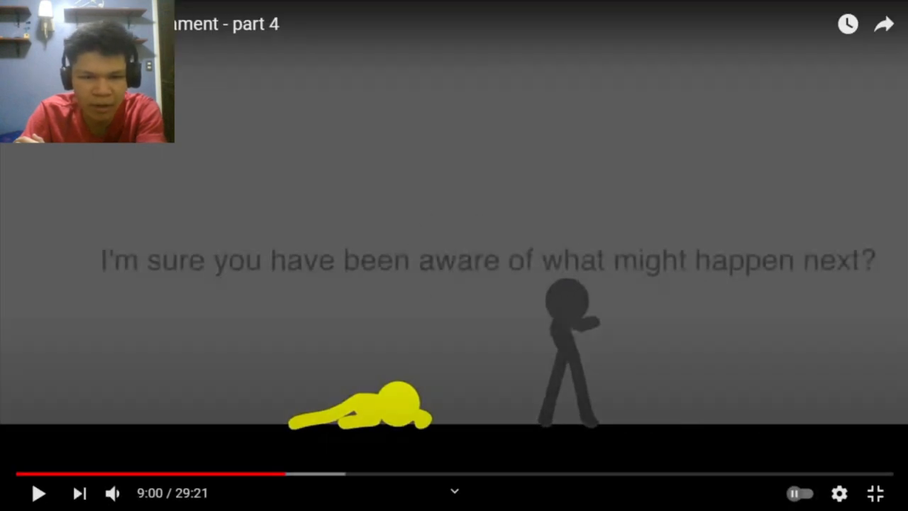
Resume from 9:00 and pause again at 9:43 on the host-introduction lineup.
left_click(41, 493)
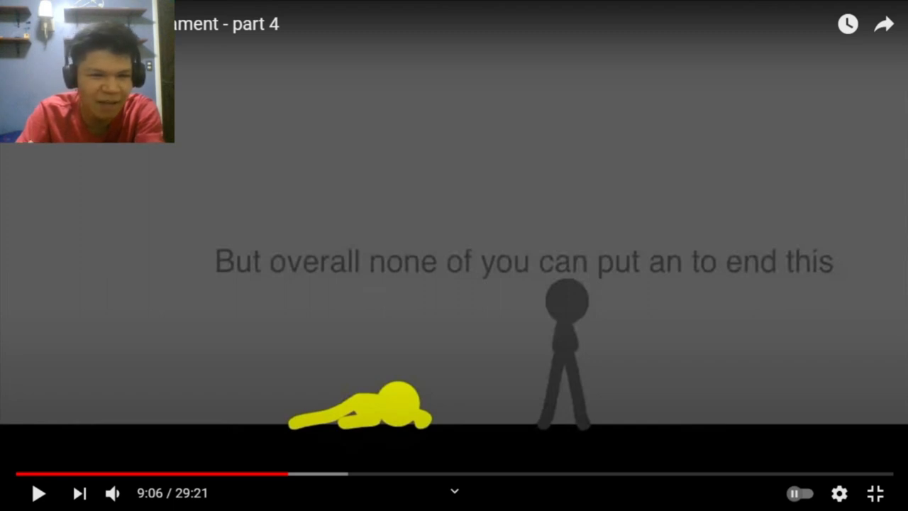
left_click(41, 493)
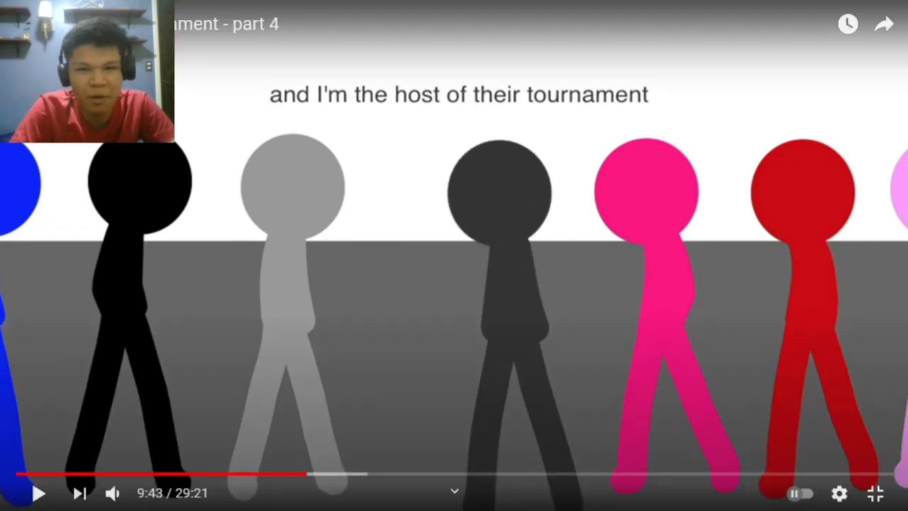
Play the video through the host's deadly-rules announcement, pausing briefly, past 9:54.
left_click(37, 492)
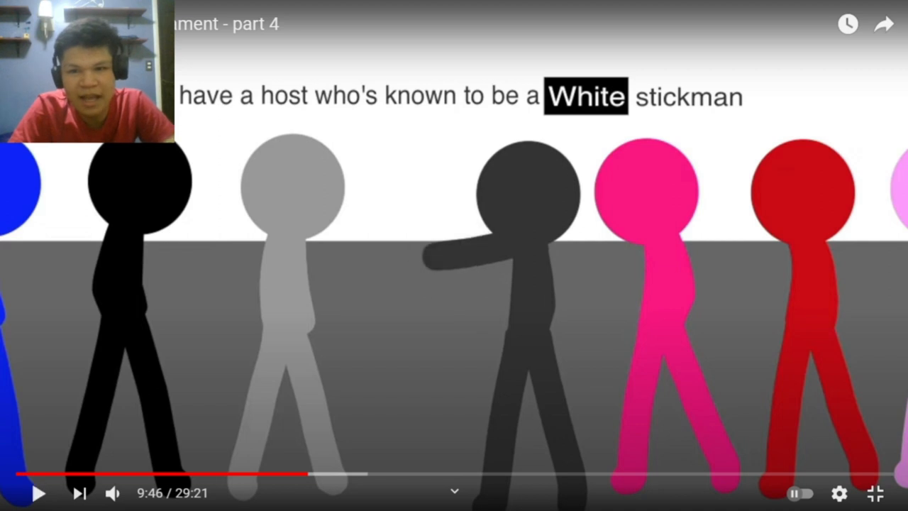
left_click(454, 255)
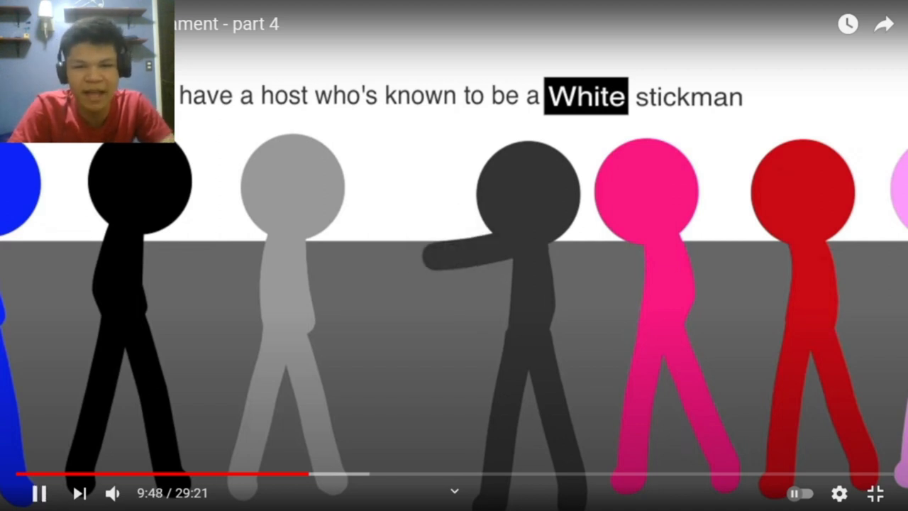
left_click(38, 492)
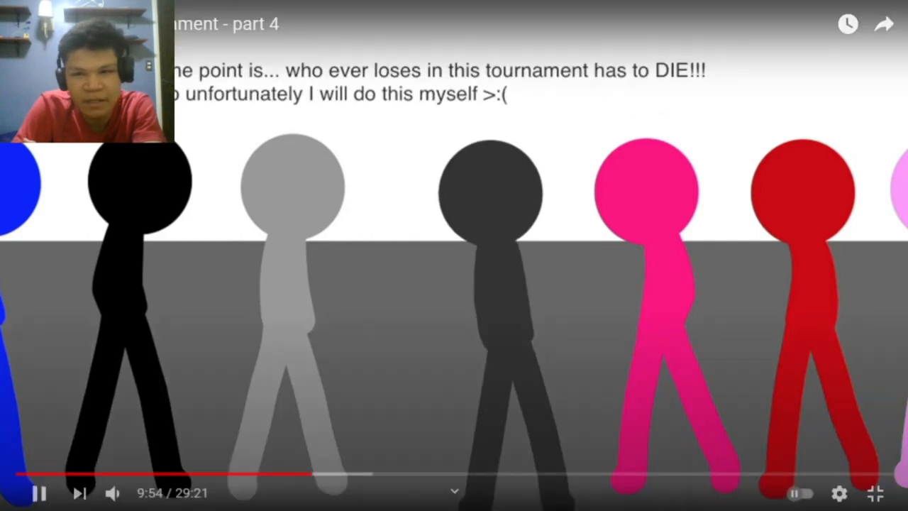
left_click(39, 491)
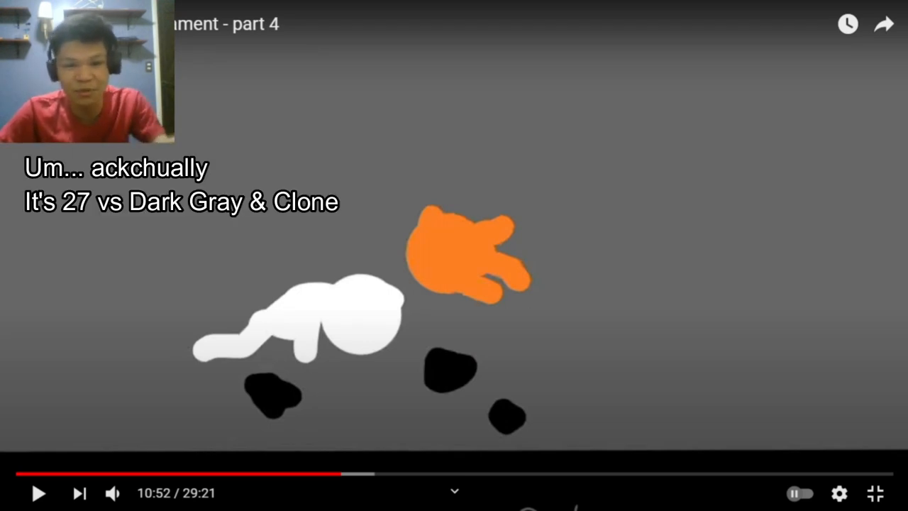
Resume the Stickman tournament video from 10:52 with two clicks on the player.
left_click(453, 255)
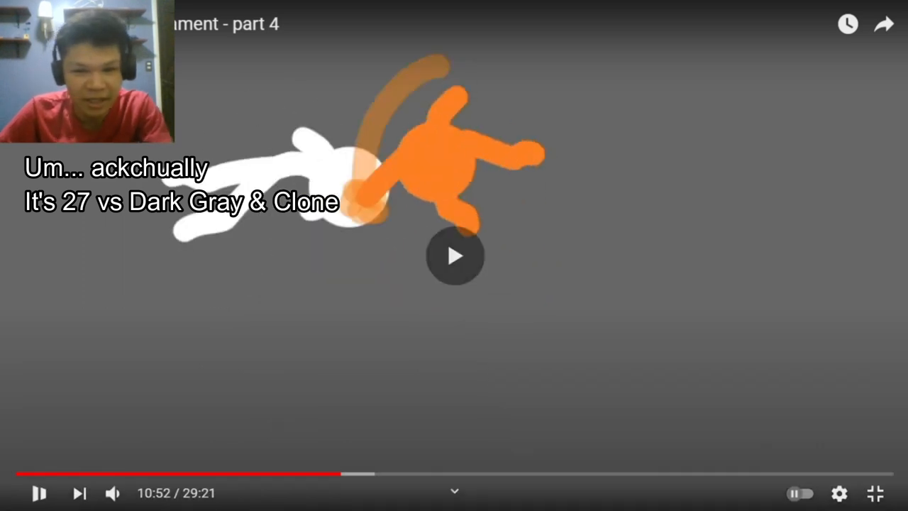
left_click(454, 255)
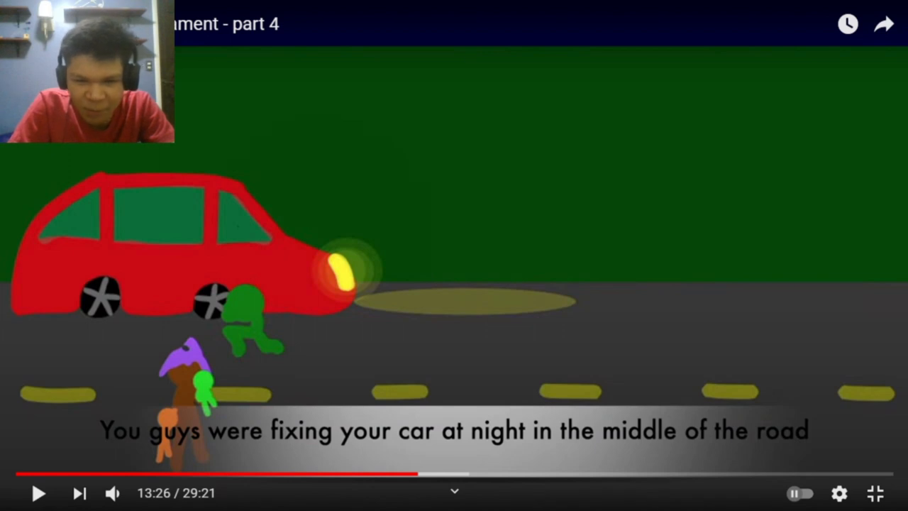
Play the roadside car scene from 13:26, then pause around 13:32 to comment.
left_click(40, 492)
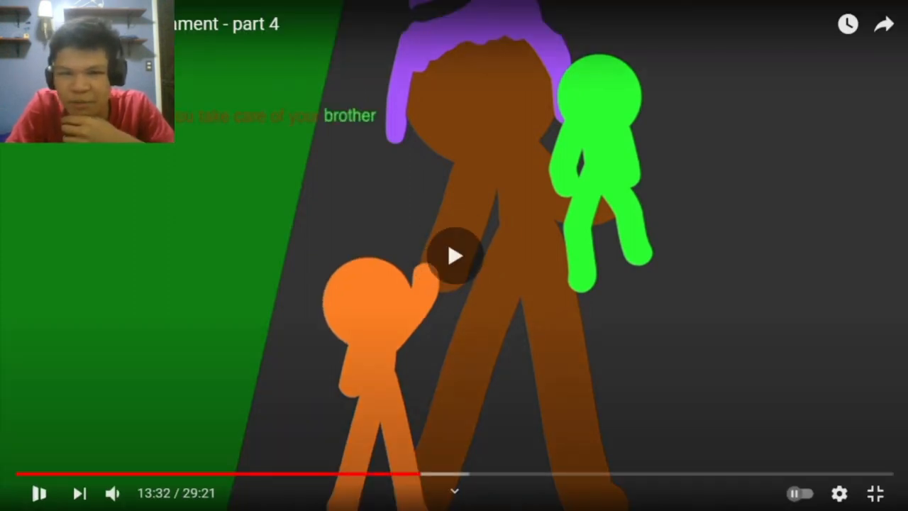
left_click(454, 255)
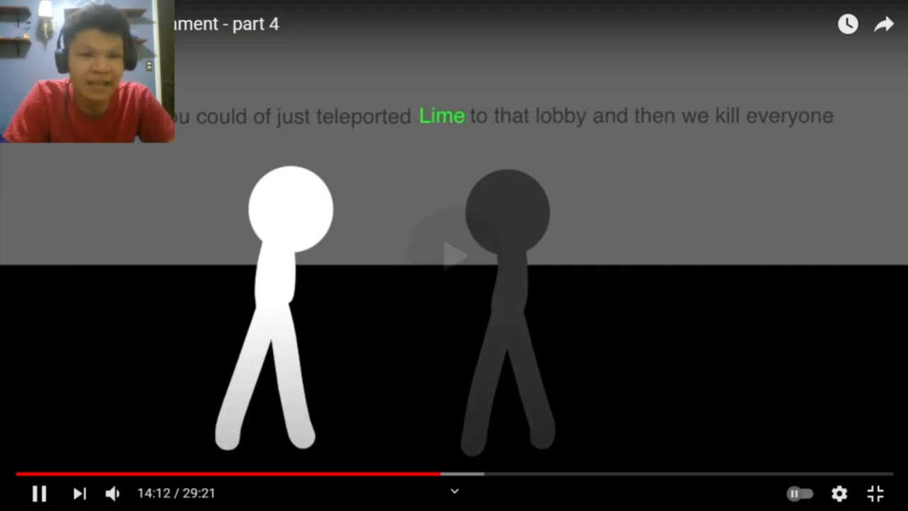
Pause the white and dark gray stickmen's dialogue at 14:14, then resume it to 14:21.
left_click(454, 255)
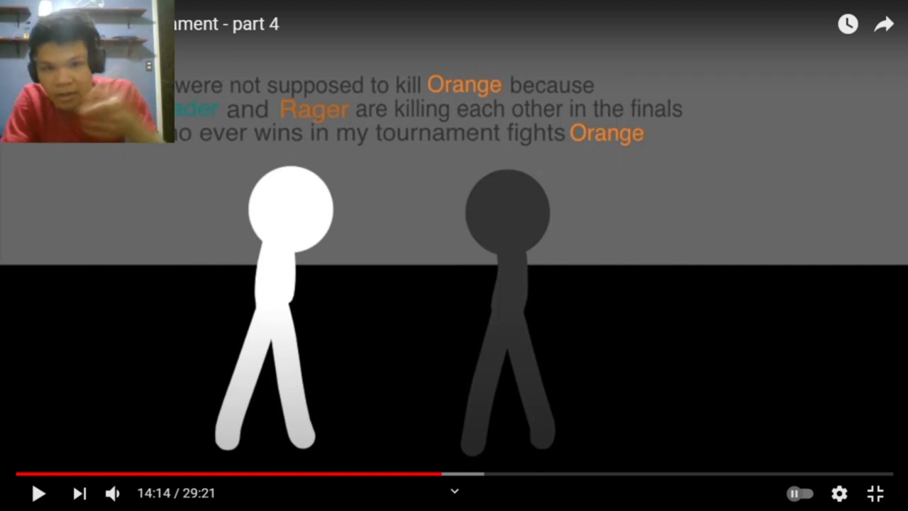
left_click(40, 493)
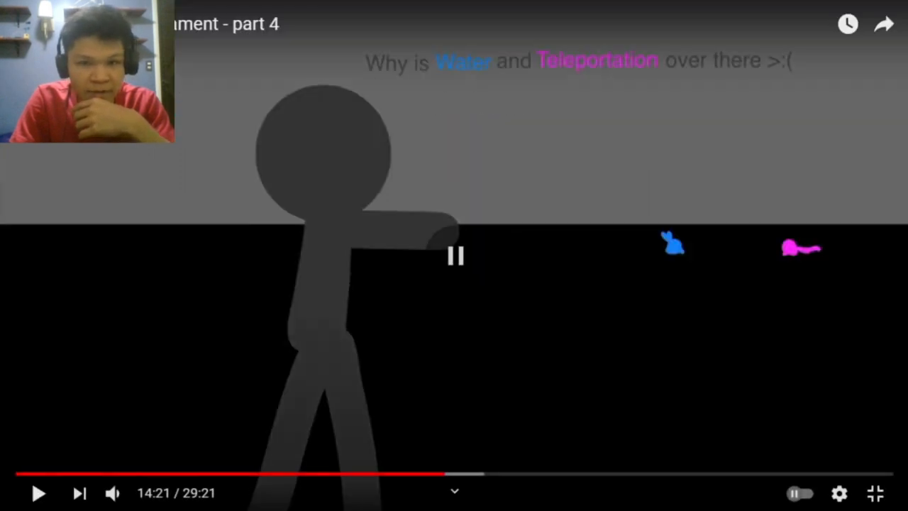
left_click(454, 255)
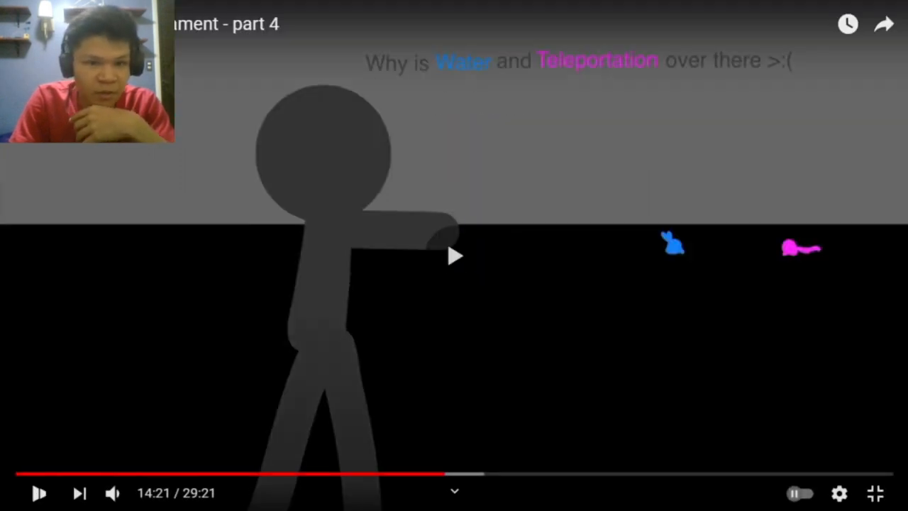